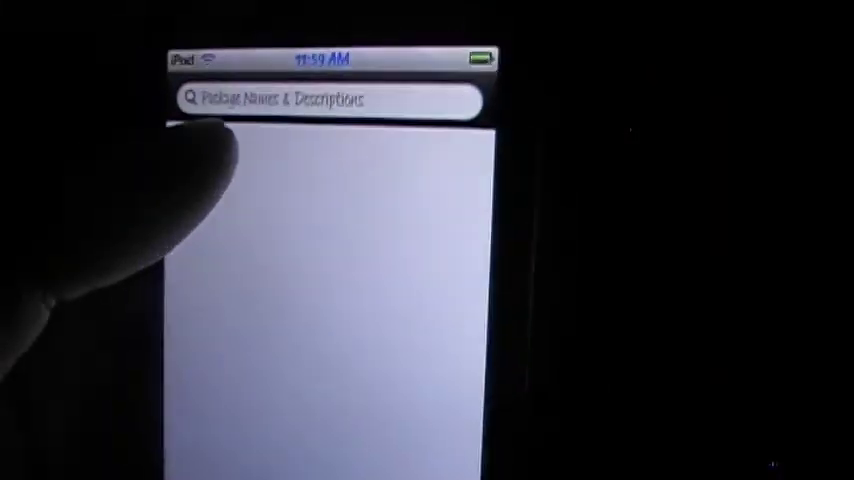
pyautogui.write('font c')
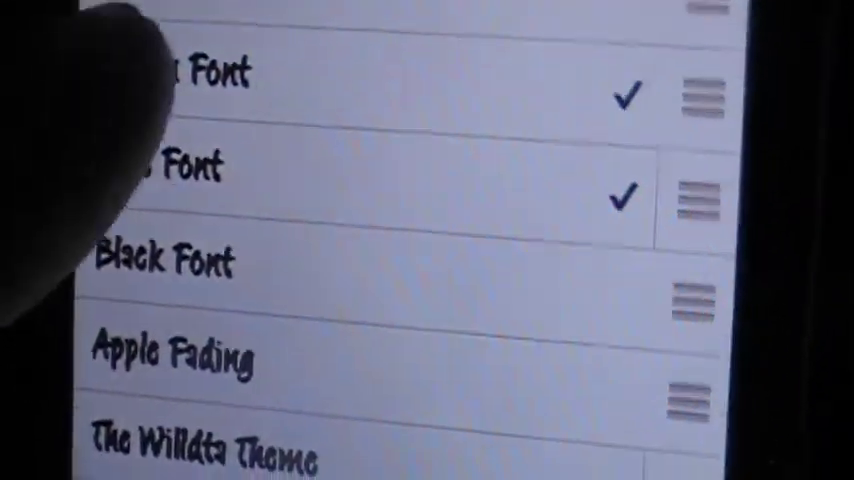
pyautogui.scroll(-3)
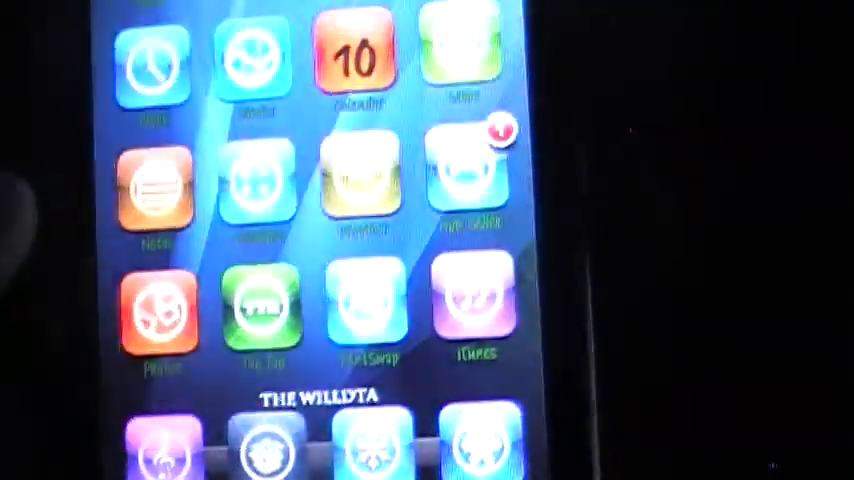
pyautogui.scroll(-3)
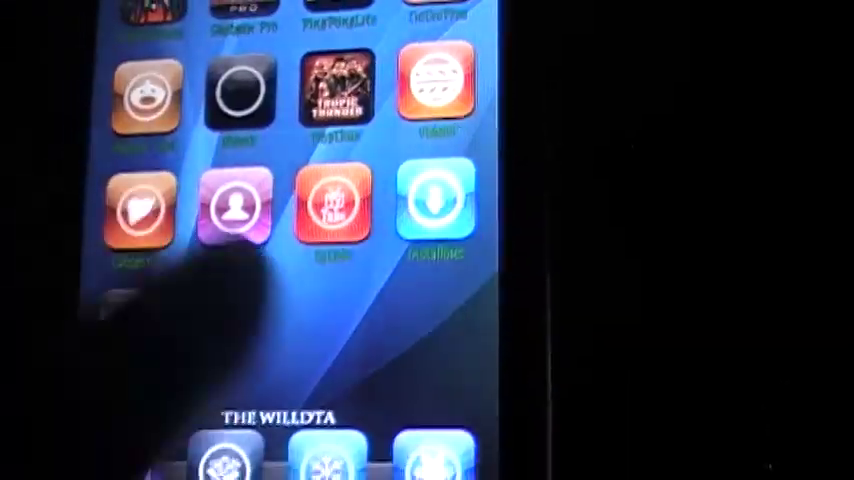